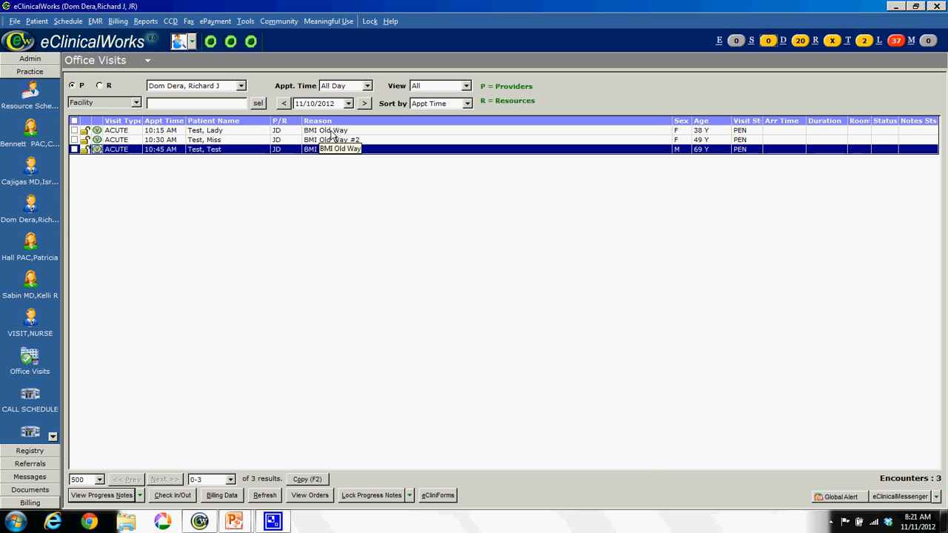
Open the progress note for Test, Lady's 10:15 AM BMI visit
double_click(205, 130)
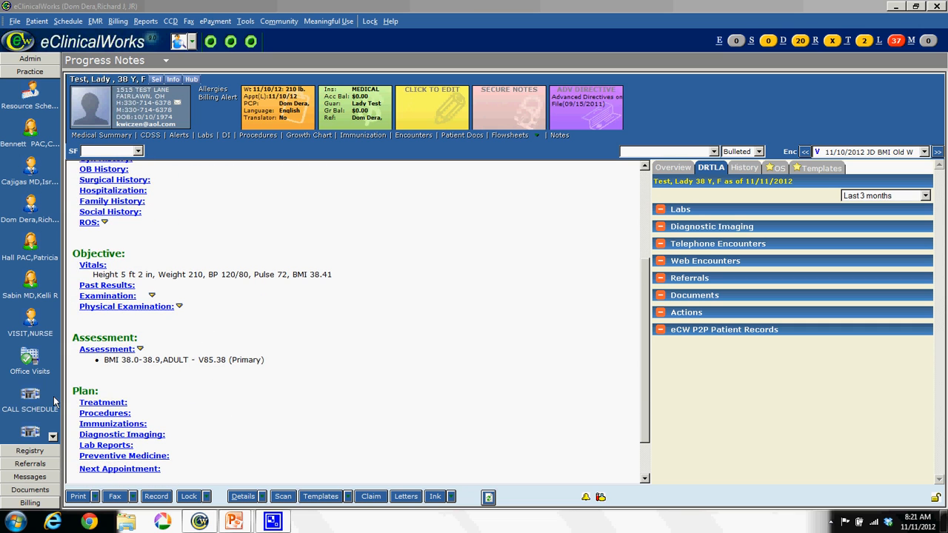
Add 'The patient was counseled on diet and exercise' as Test, Lady's treatment note
click(103, 403)
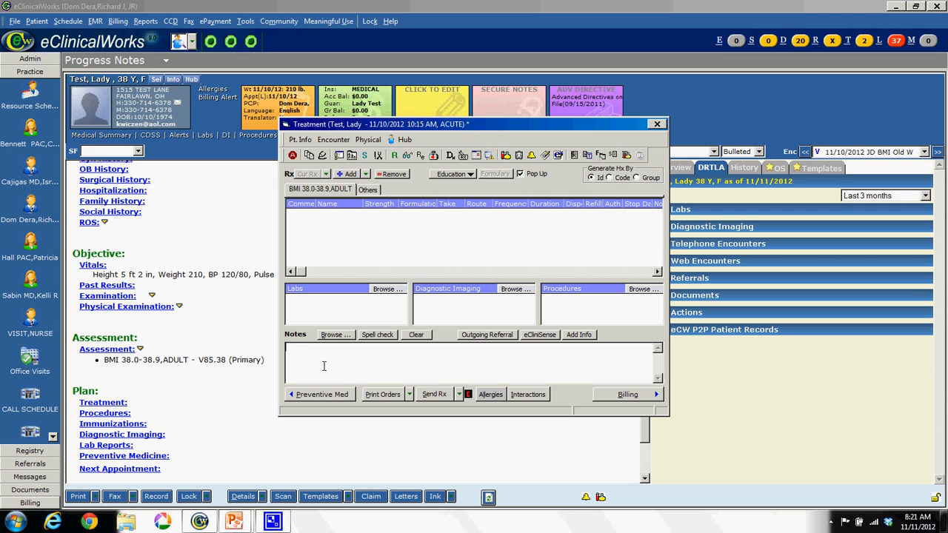
text(The)
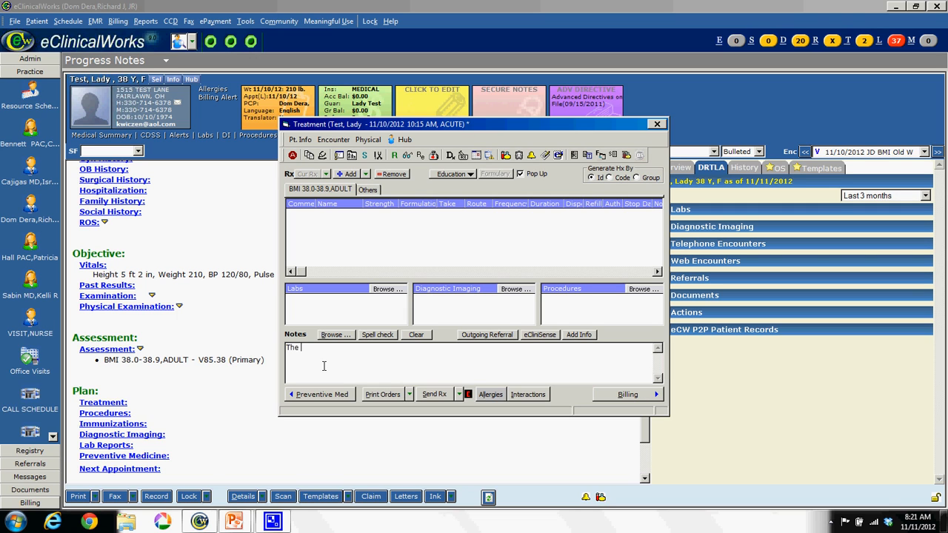
text(patient was counseled on diet and e)
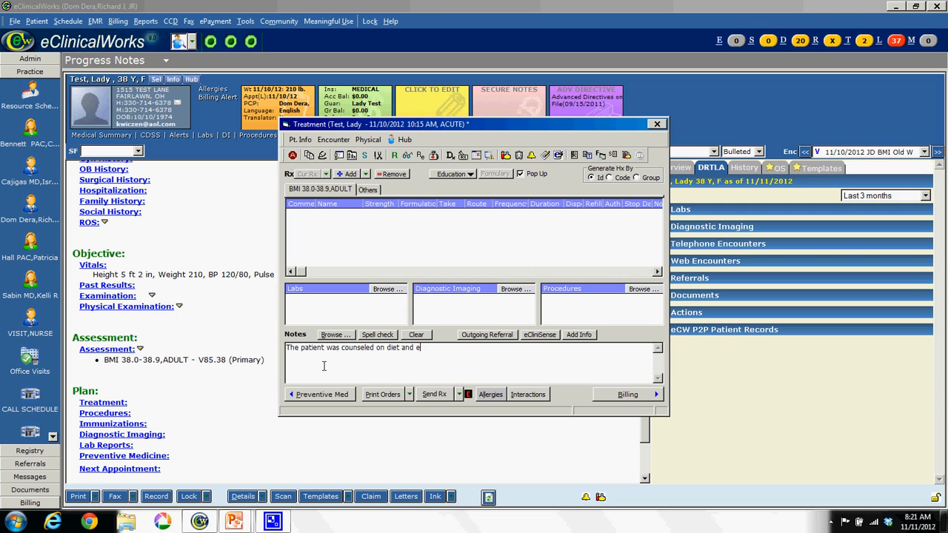
text(xercise)
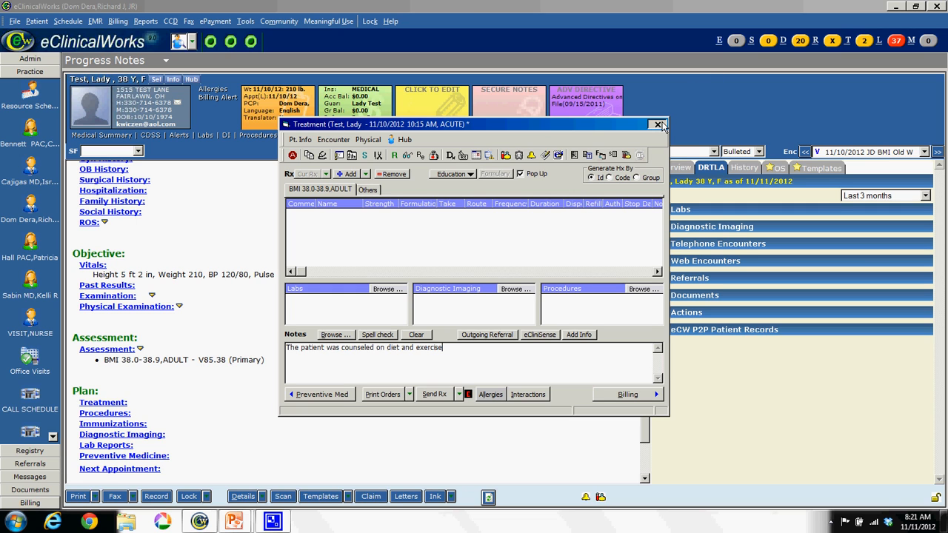
click(657, 124)
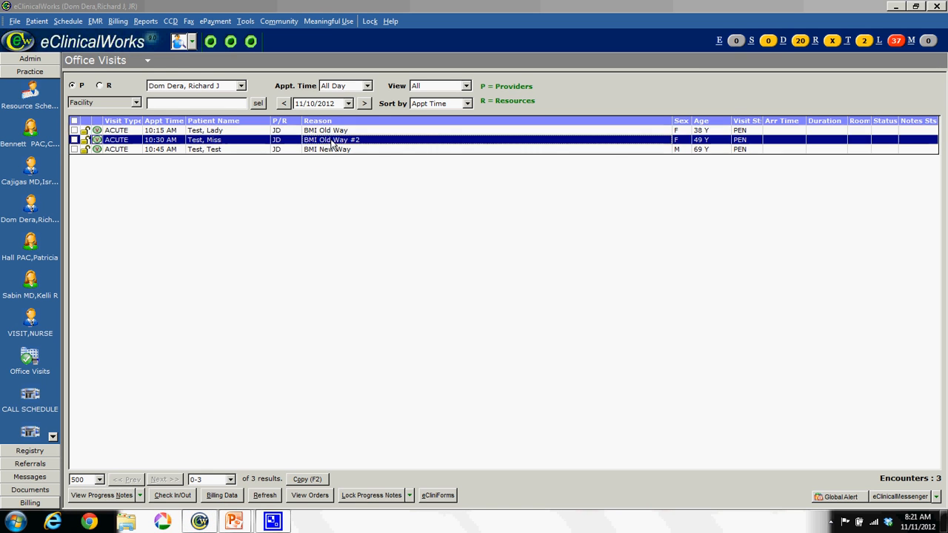
Open Test, Miss's progress note and insert the BMI counseling keyword paragraph under Treatment
double_click(204, 139)
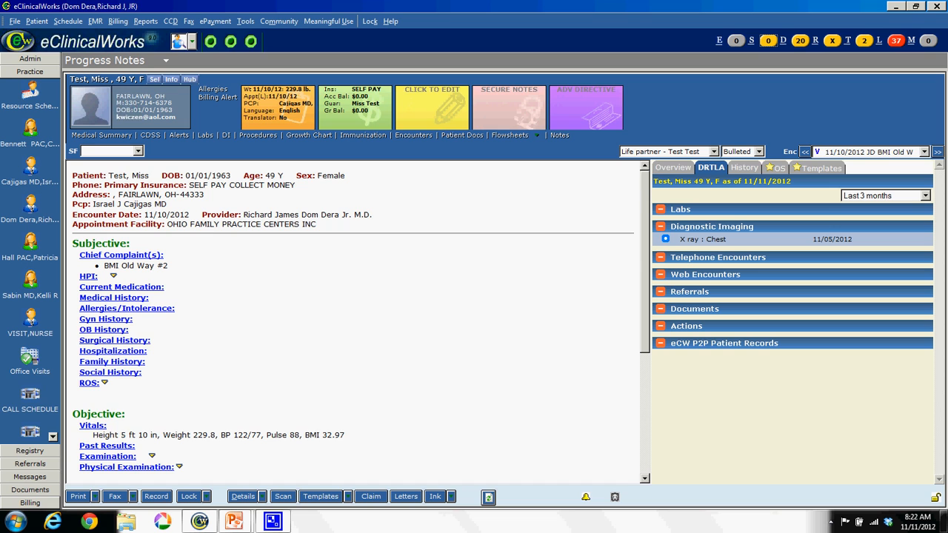
scroll(down, 3)
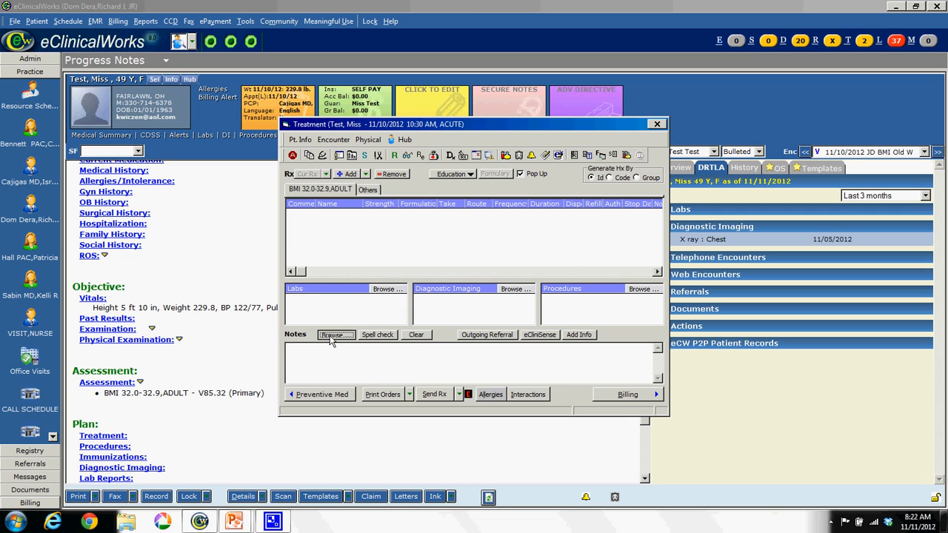
click(336, 335)
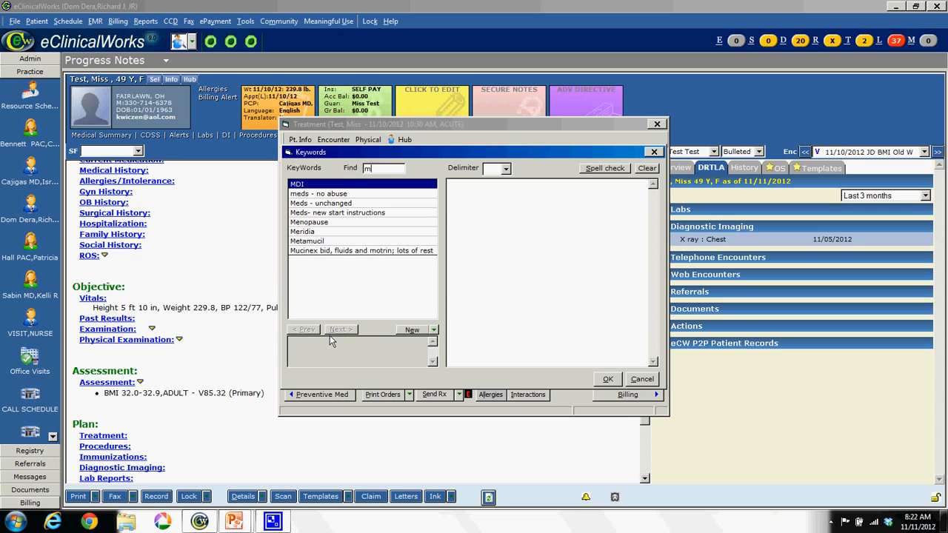
text(bm)
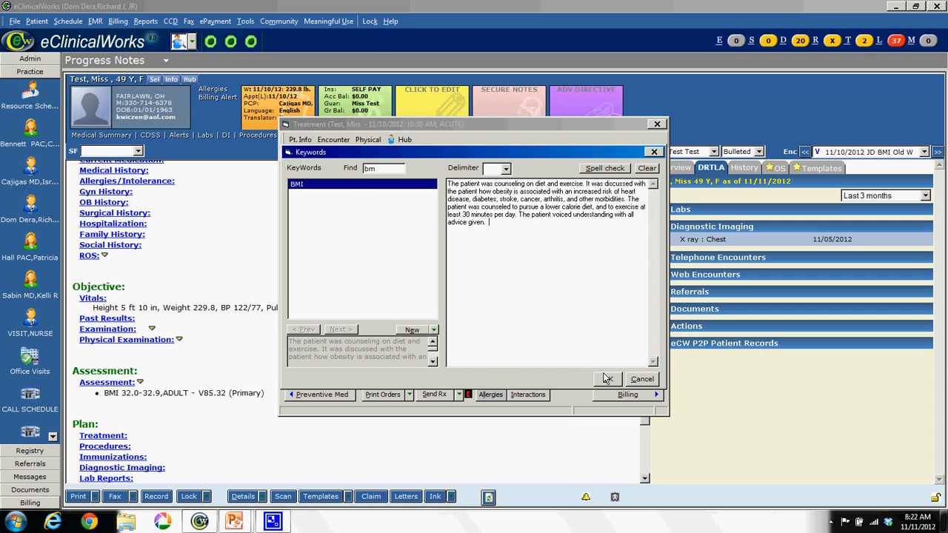
click(607, 379)
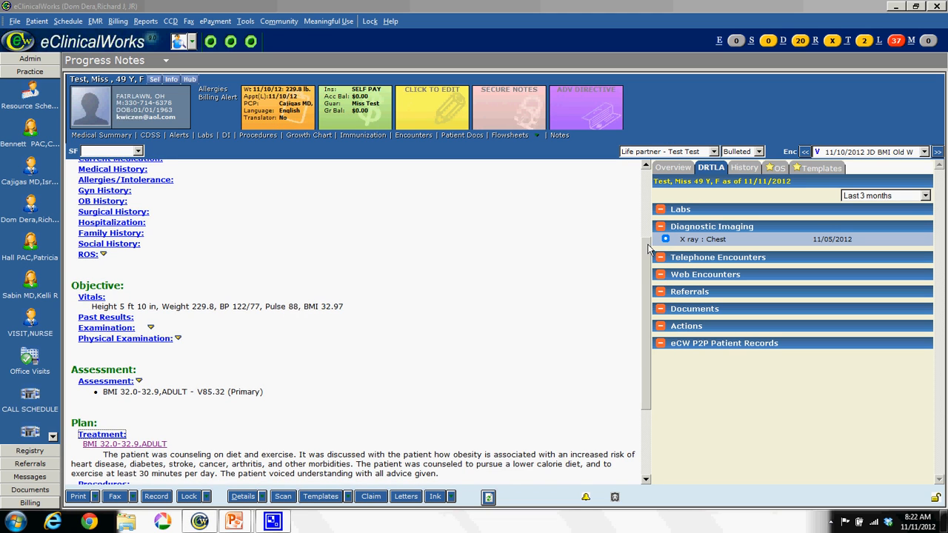
scroll(down, 3)
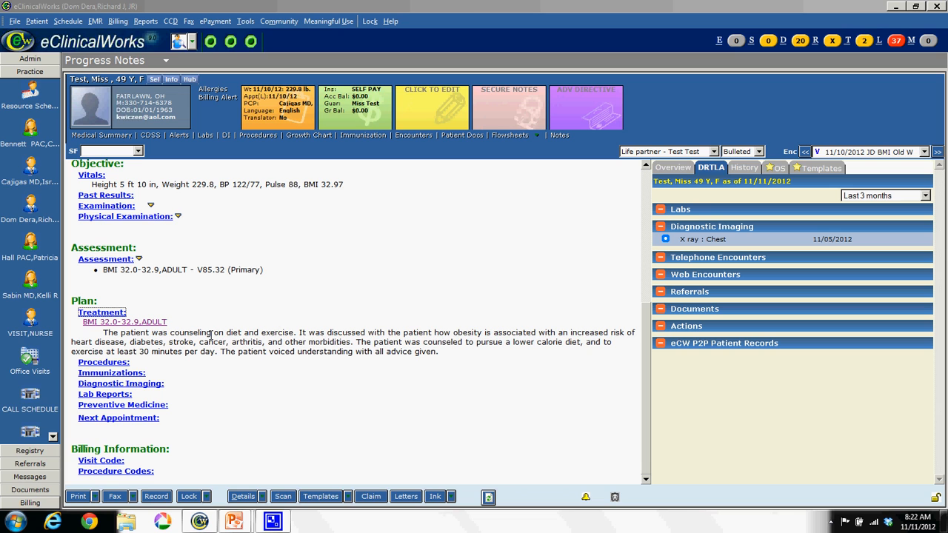
mouse_move(208, 330)
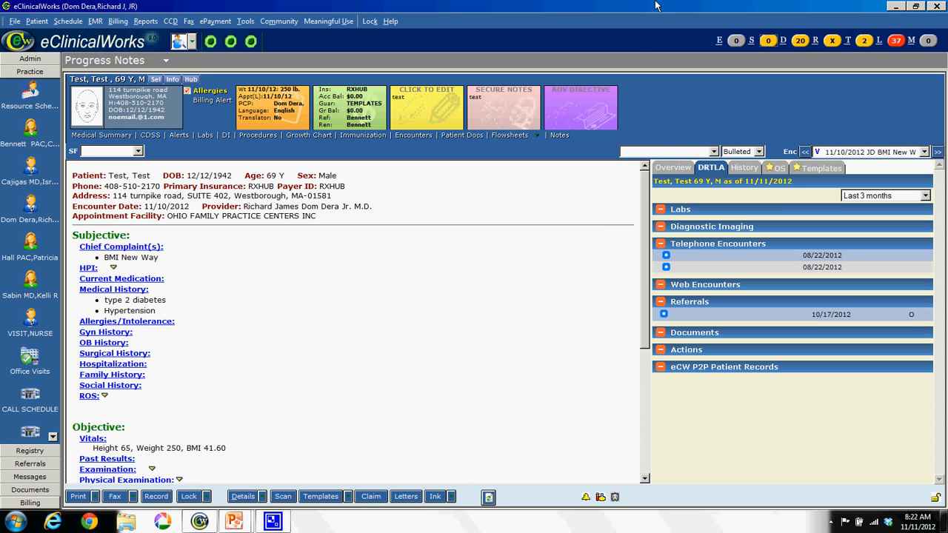
Apply the ACO 16 BMI counseling template to Test, Test's note, answering Yes and No
scroll(down, 3)
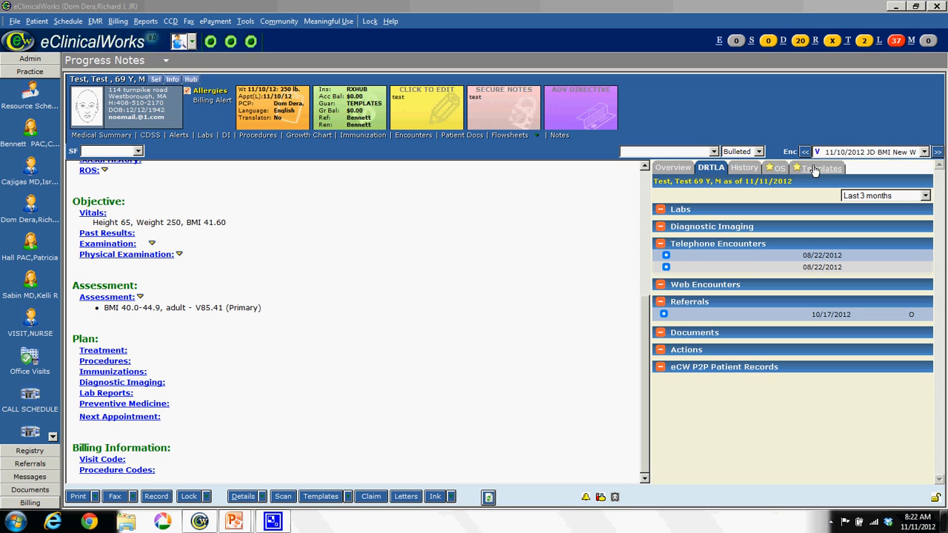
click(821, 168)
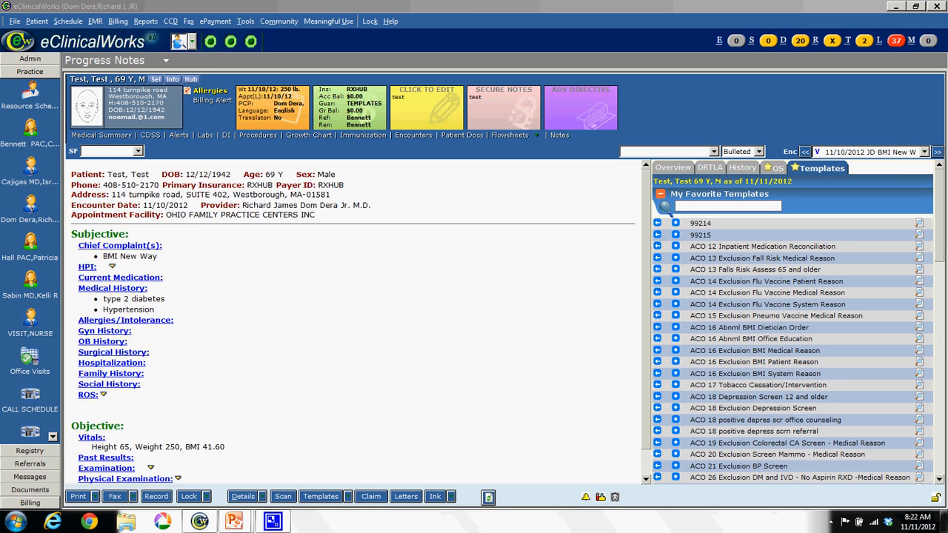
scroll(down, 3)
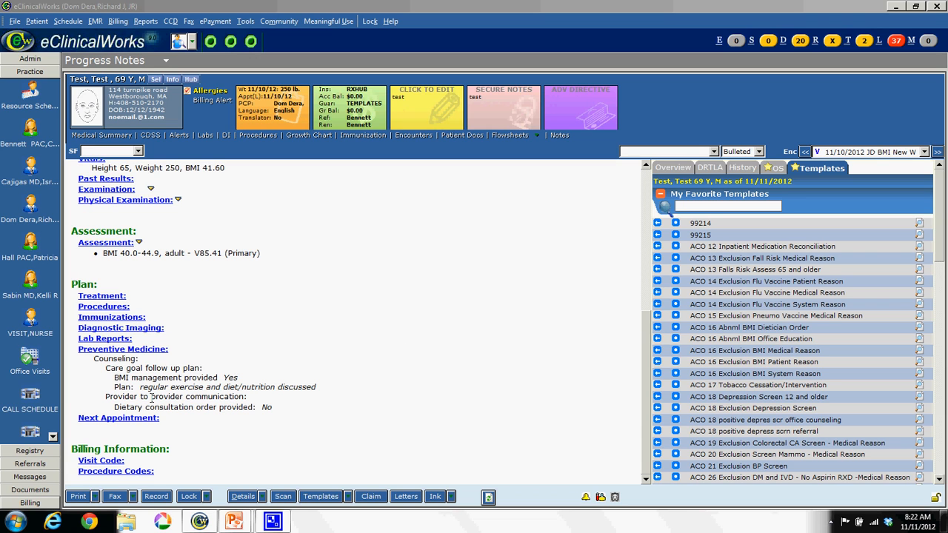
mouse_move(152, 397)
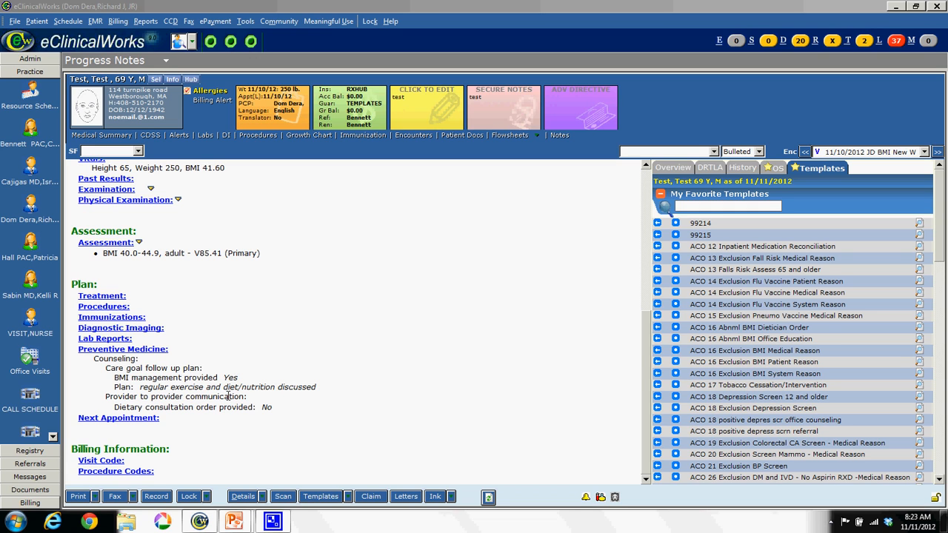
mouse_move(214, 447)
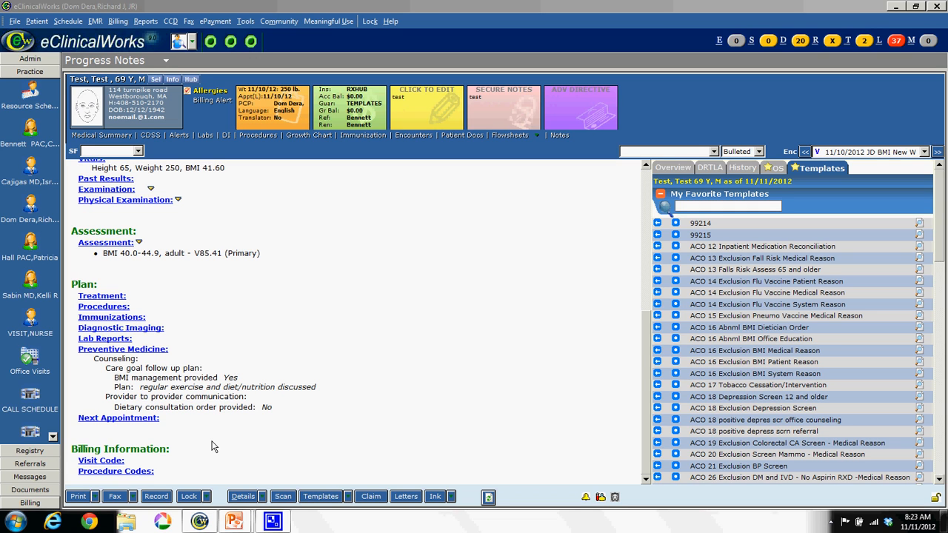